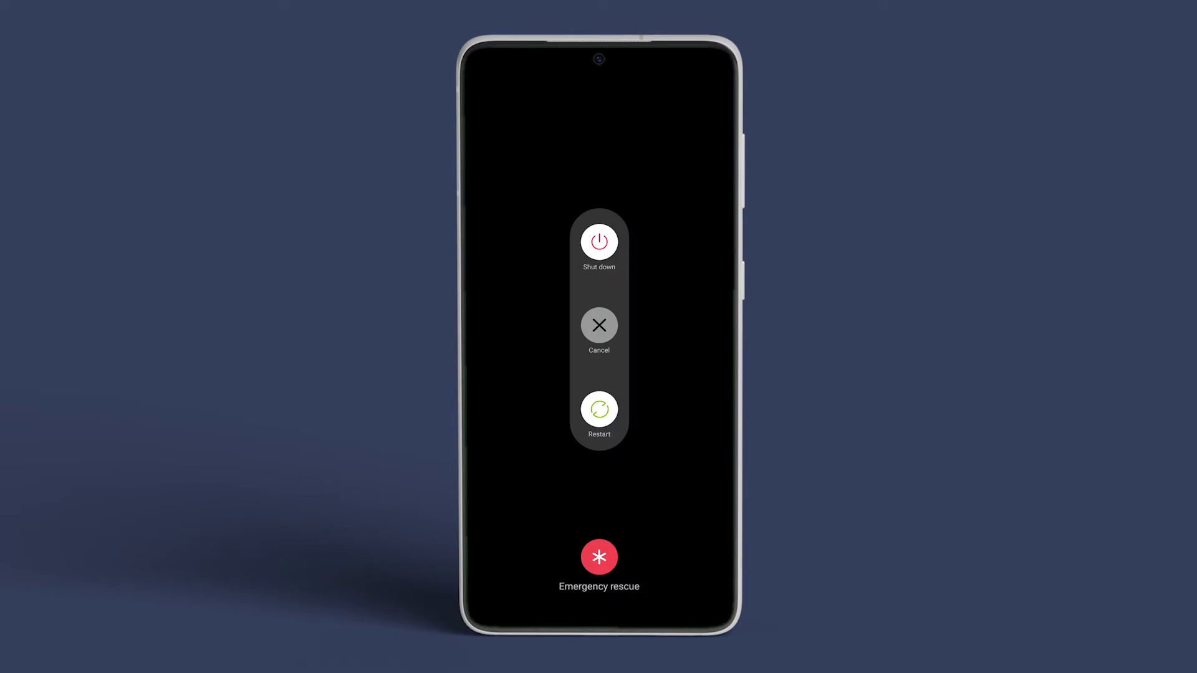
Step: Restart the phone from the power menu, then launch Settings from the home screen
left_click(600, 409)
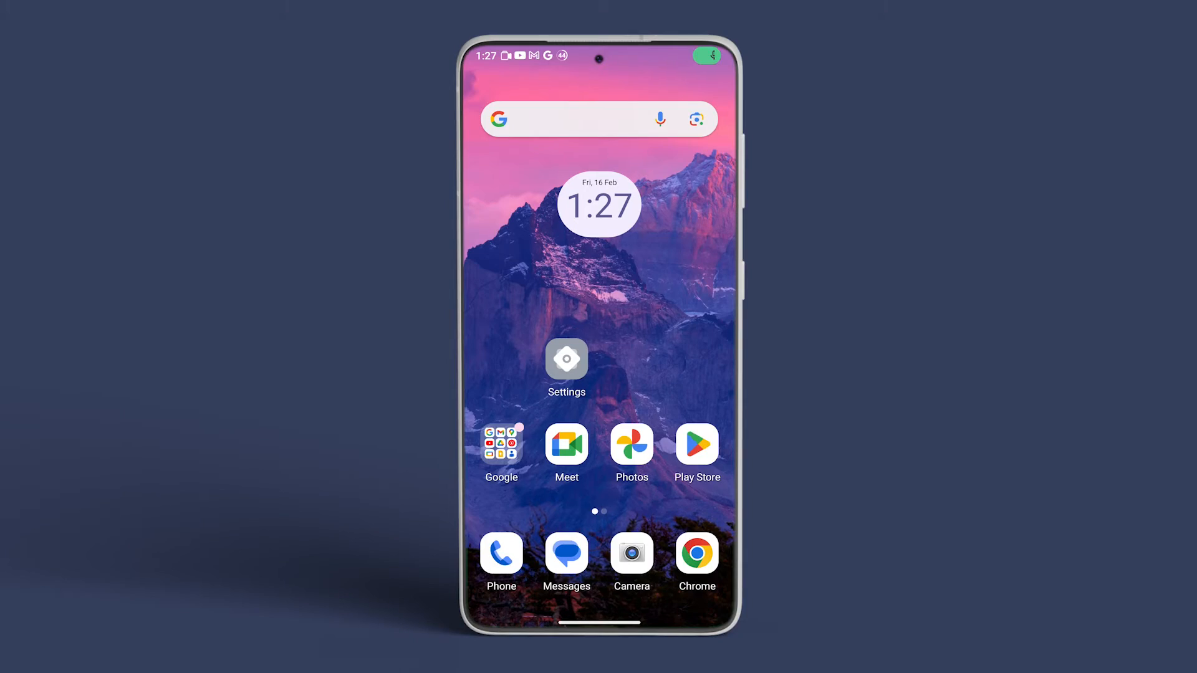
left_click(566, 359)
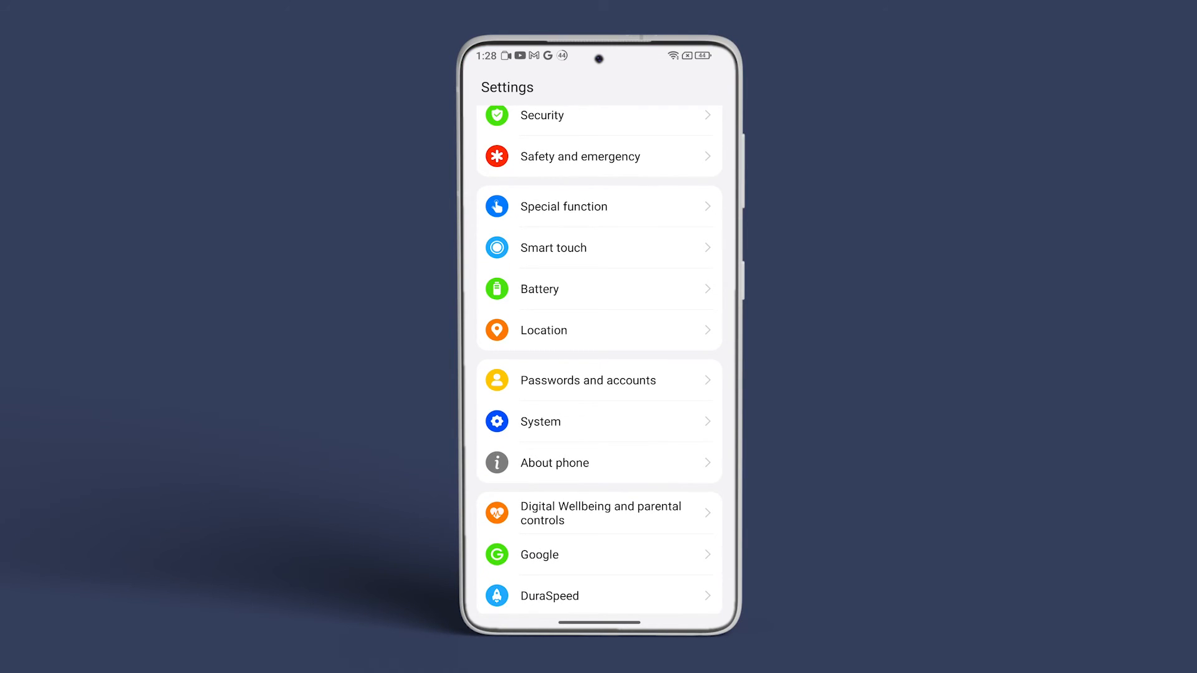